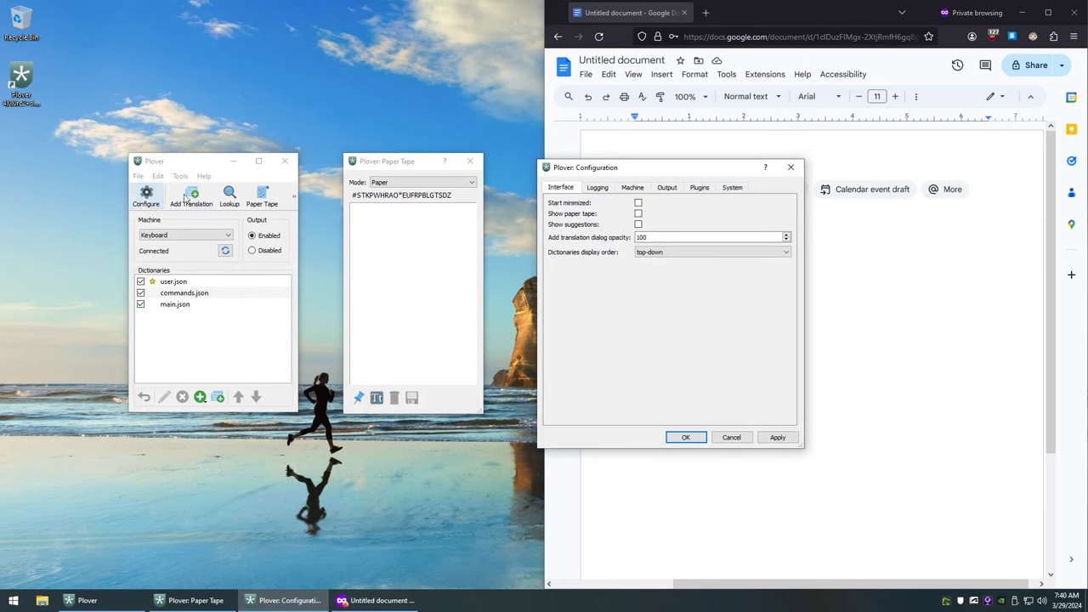
- Show the Keyboard machine options and key map in Plover Configuration
click(633, 187)
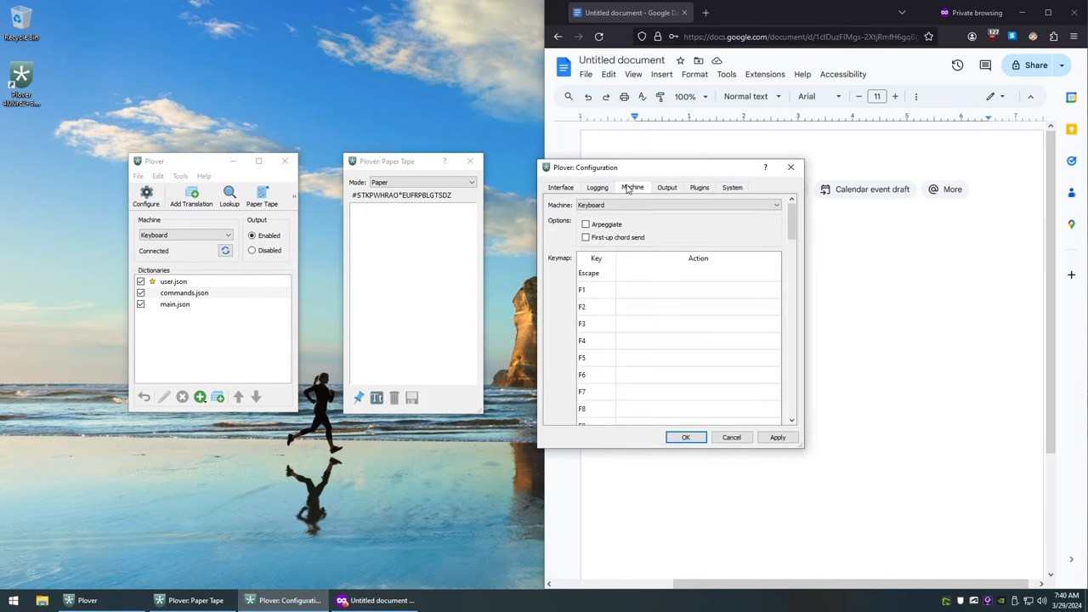
mouse_move(585, 224)
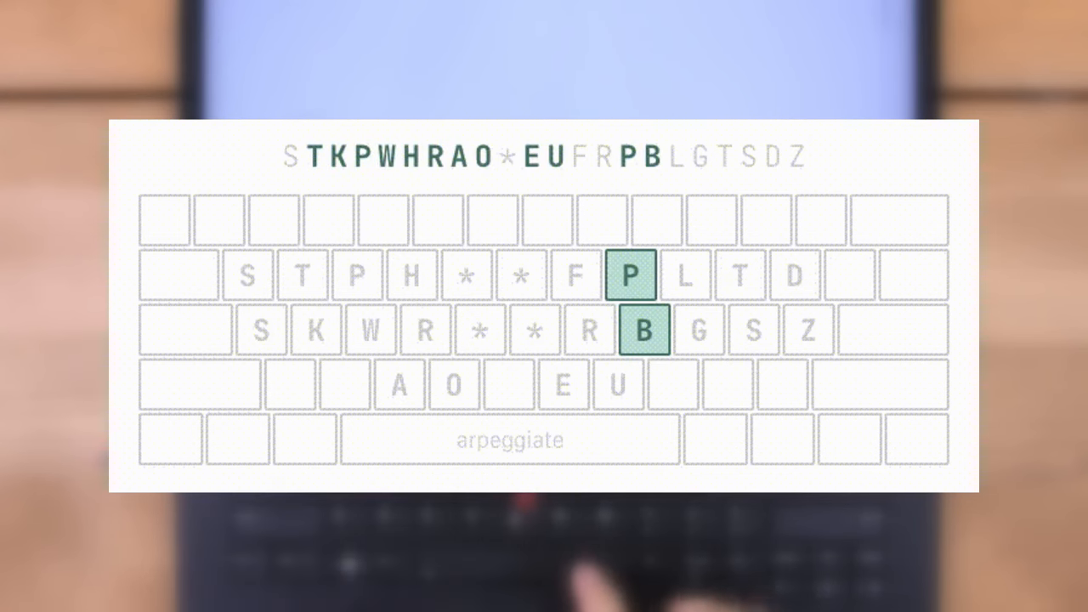
- Stroke 'how are you doing today' into the Google Doc after 'Hi there'
click(510, 439)
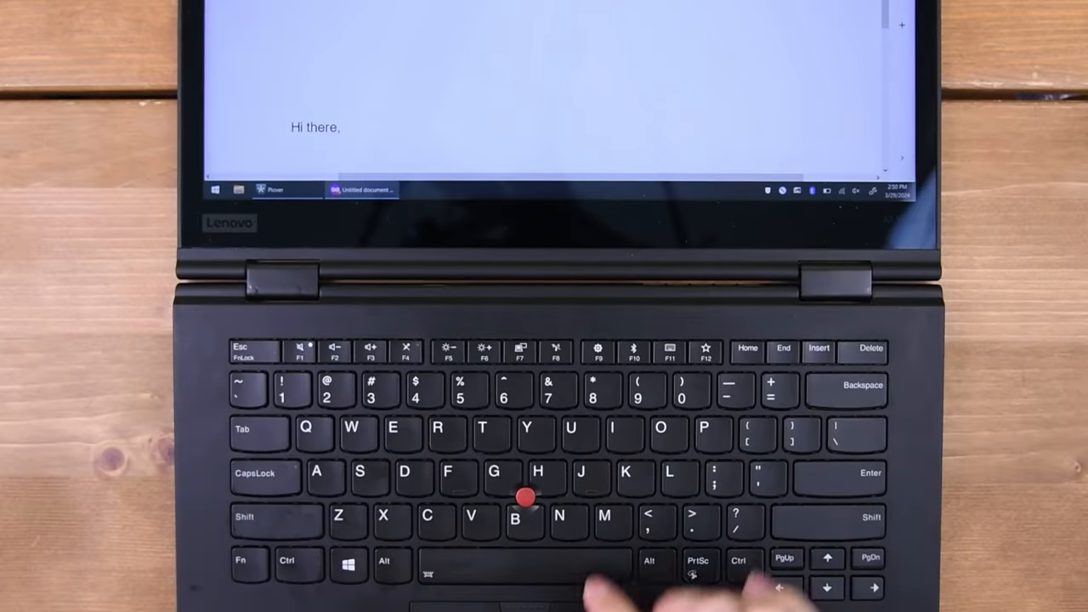
text(how)
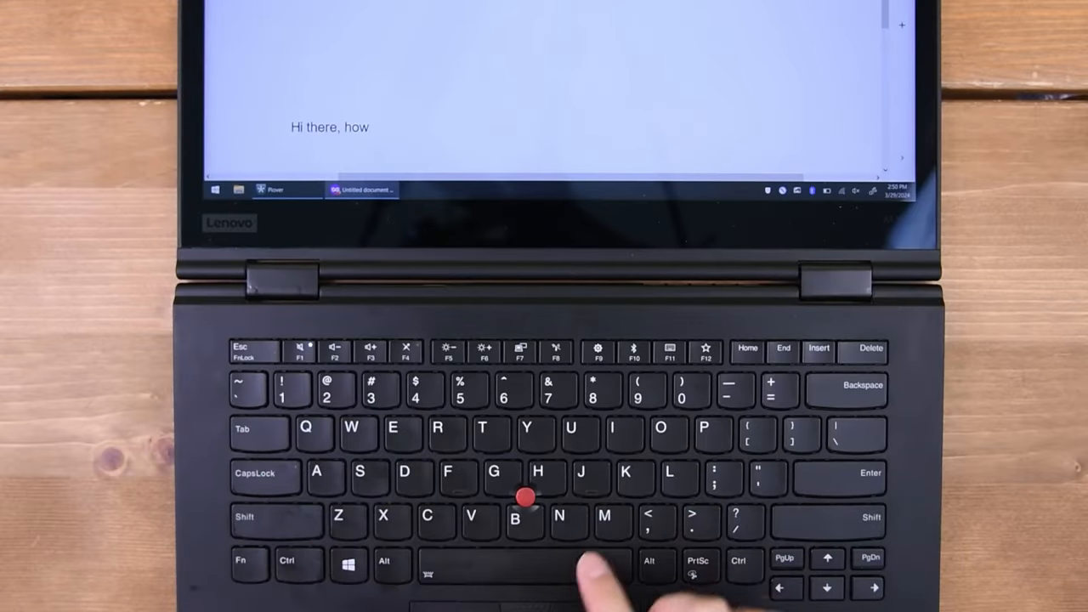
text(are you)
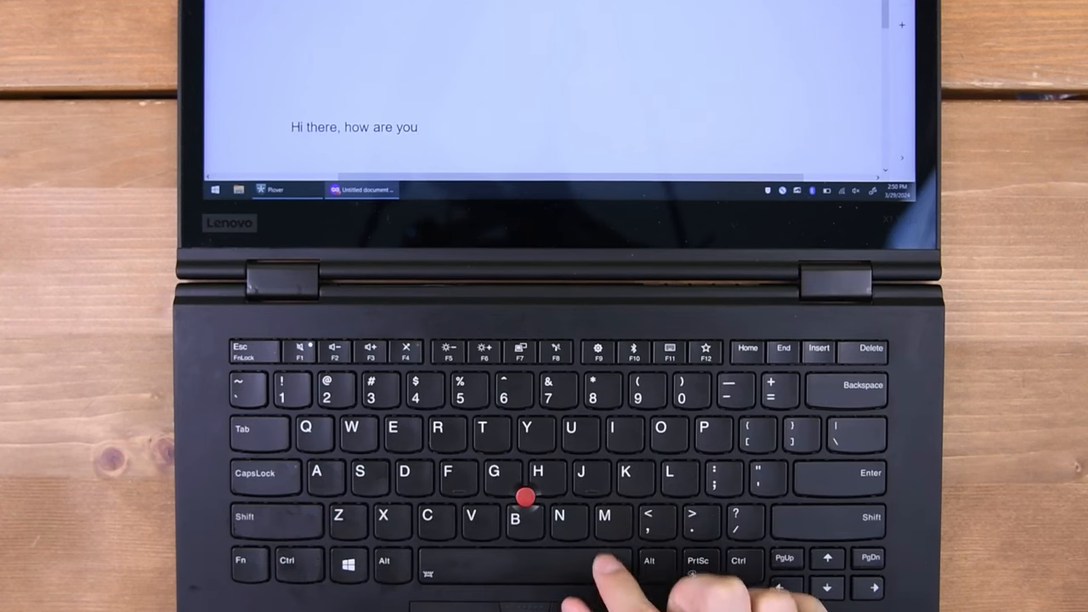
text(doing)
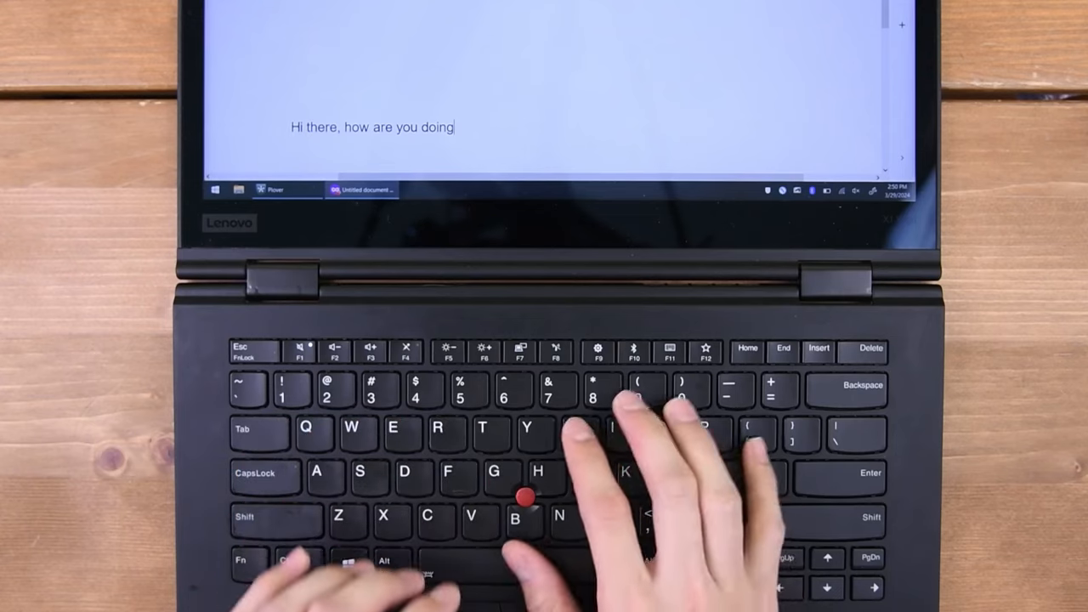
text(today)
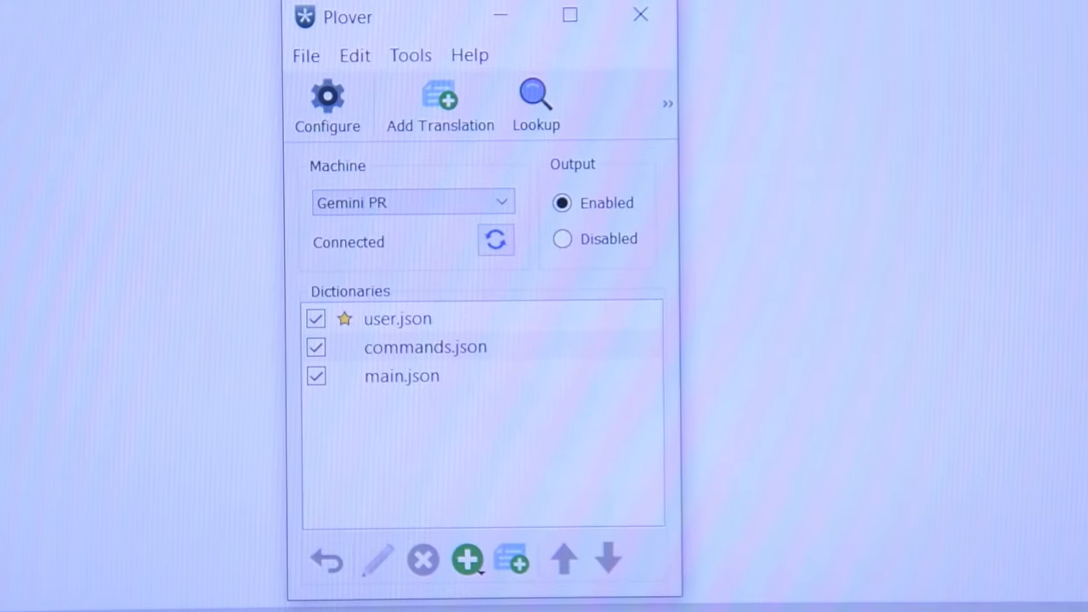
- Set the machine to Gemini PR on port COM3 at 9600 baud and confirm
click(327, 102)
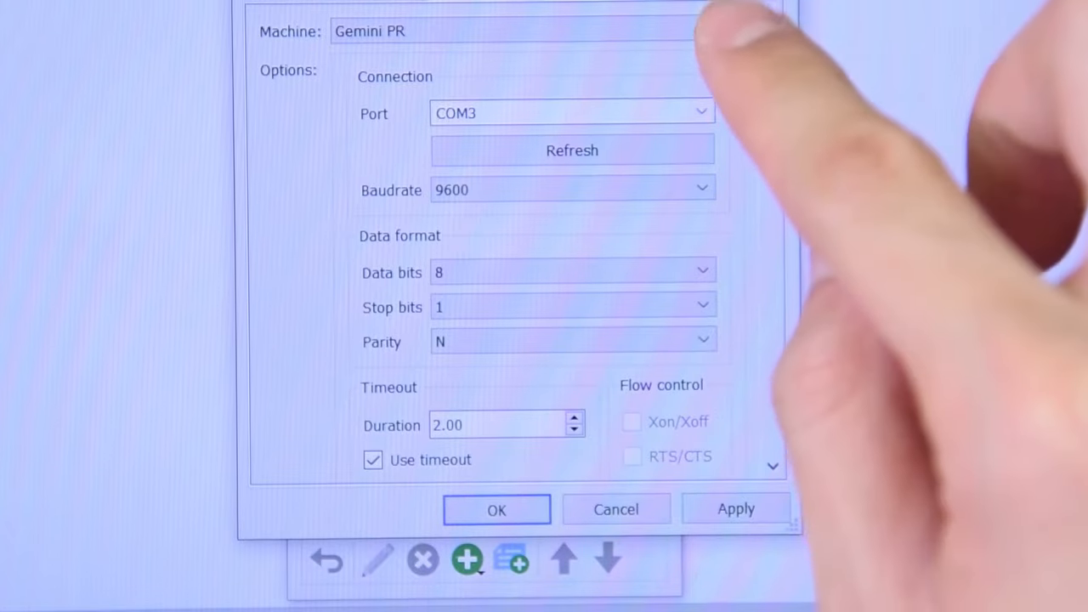
click(701, 112)
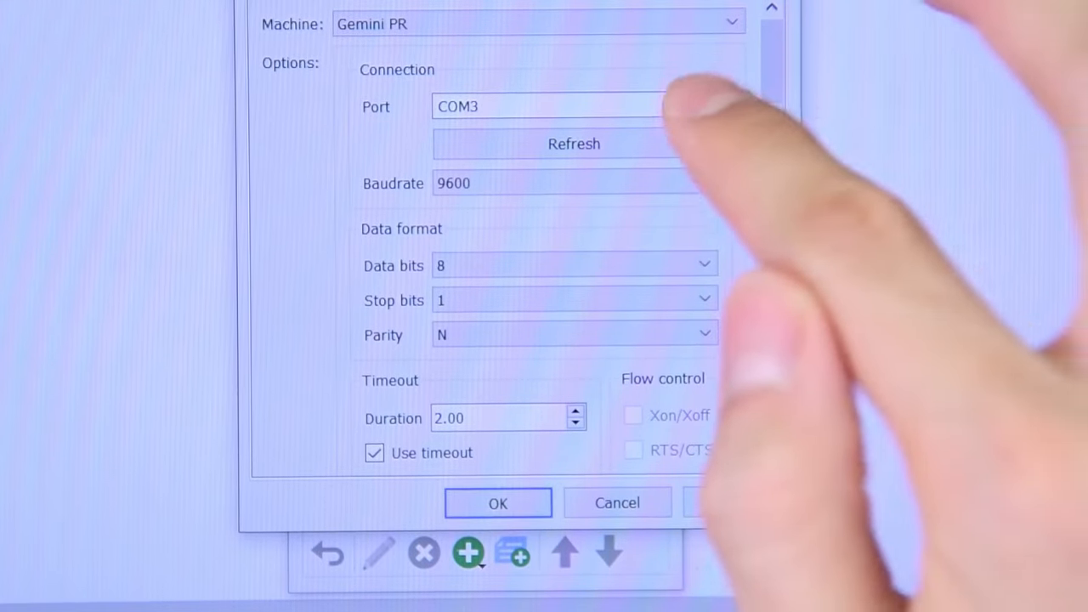
click(704, 106)
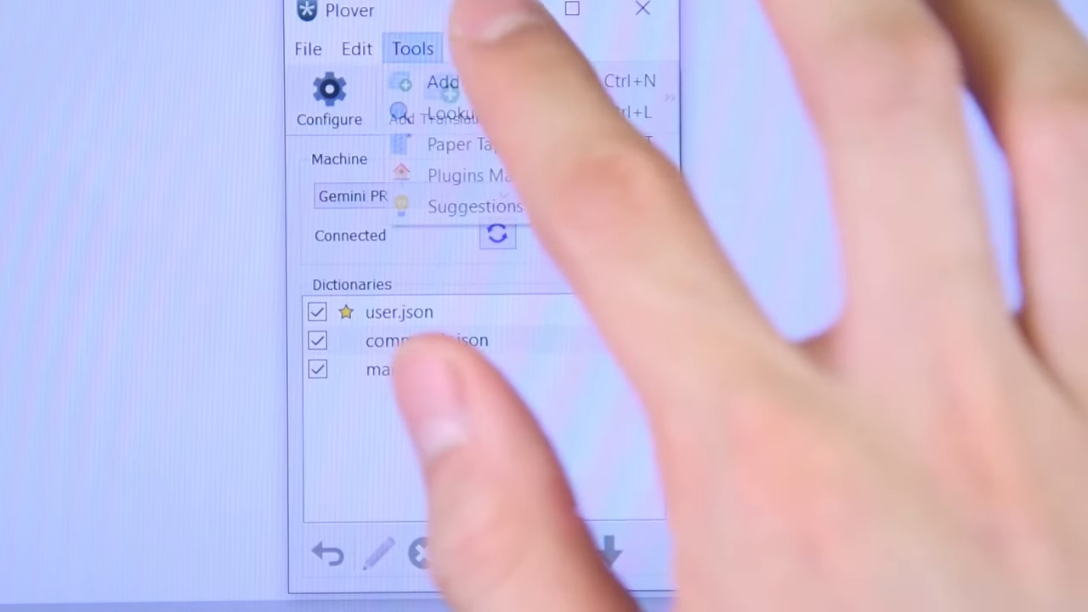
click(463, 142)
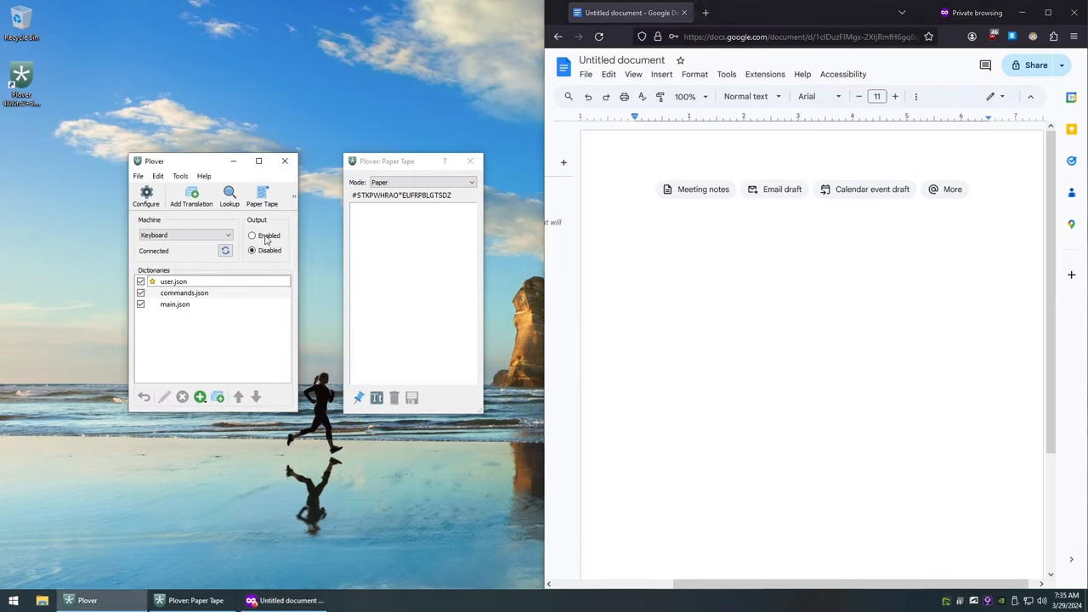
- Toggle steno output for the Keyboard machine in the Plover main window
click(252, 235)
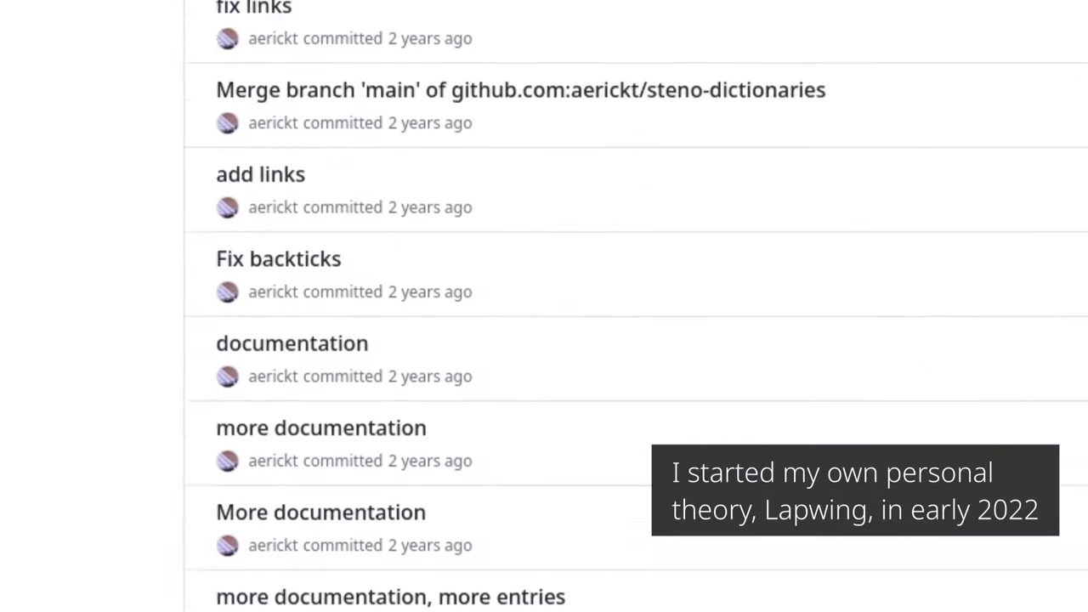
- Scroll through the lapwing-for-beginners wiki Home page revision history
scroll(up, 3)
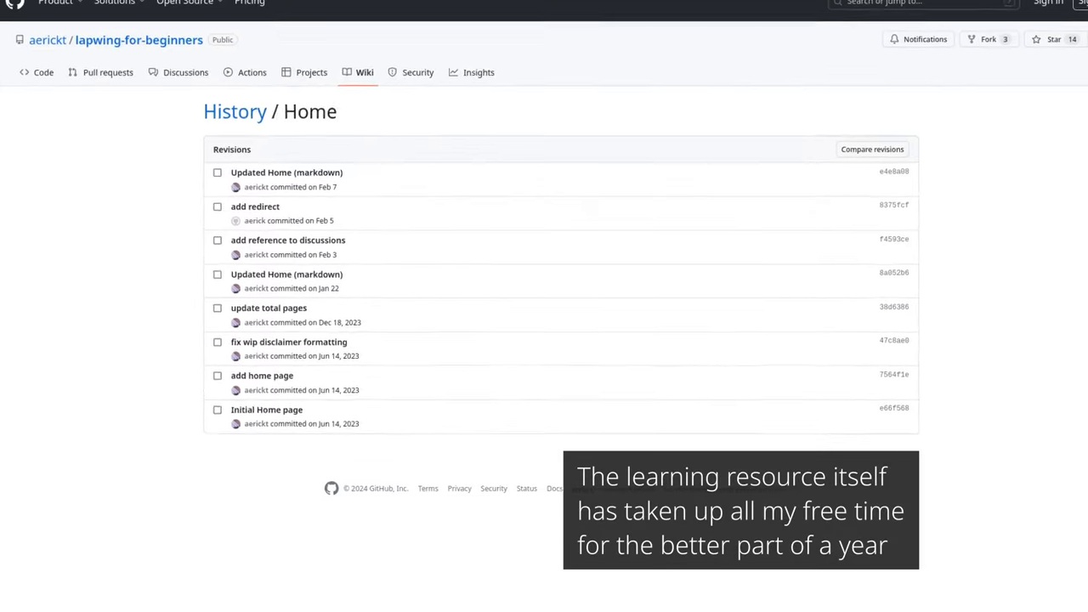
scroll(down, 3)
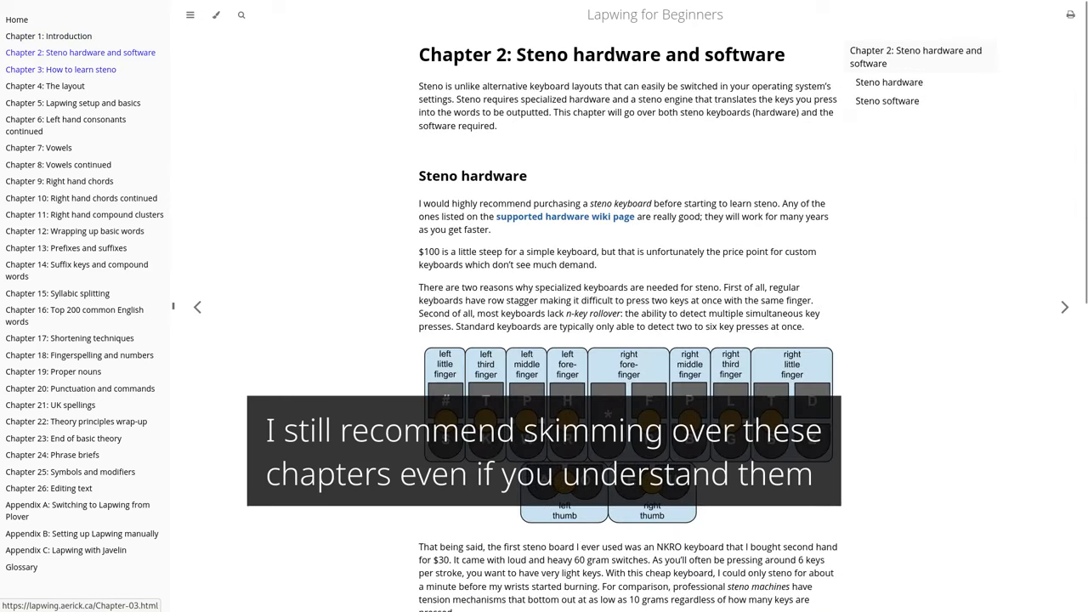
- Page through Chapters 4, 5 and 6, reading through Chapter 6 on left hand consonants
click(44, 85)
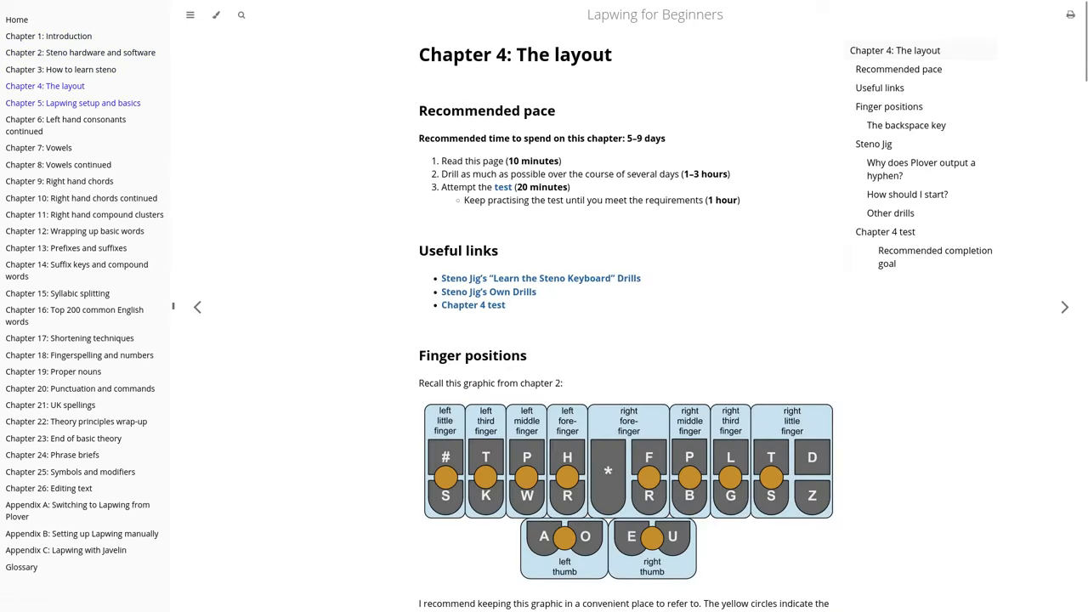
click(73, 104)
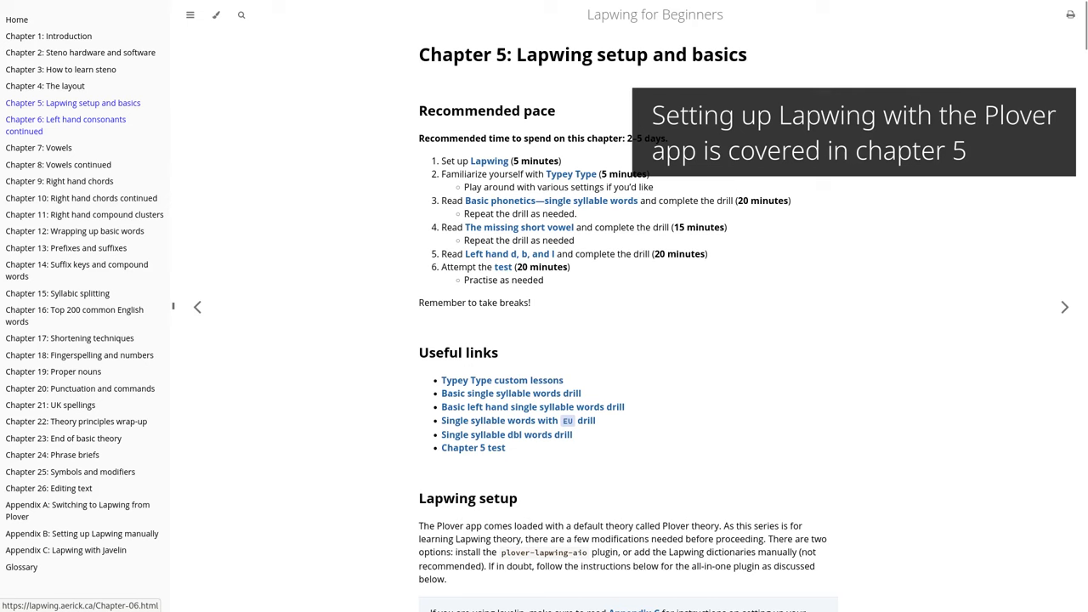
click(64, 126)
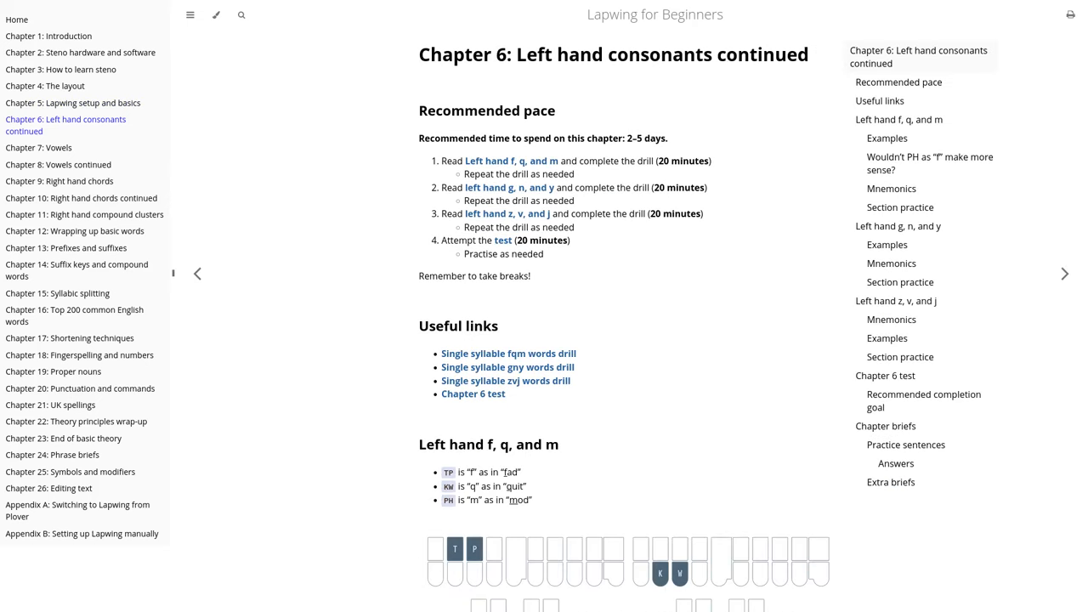
scroll(down, 3)
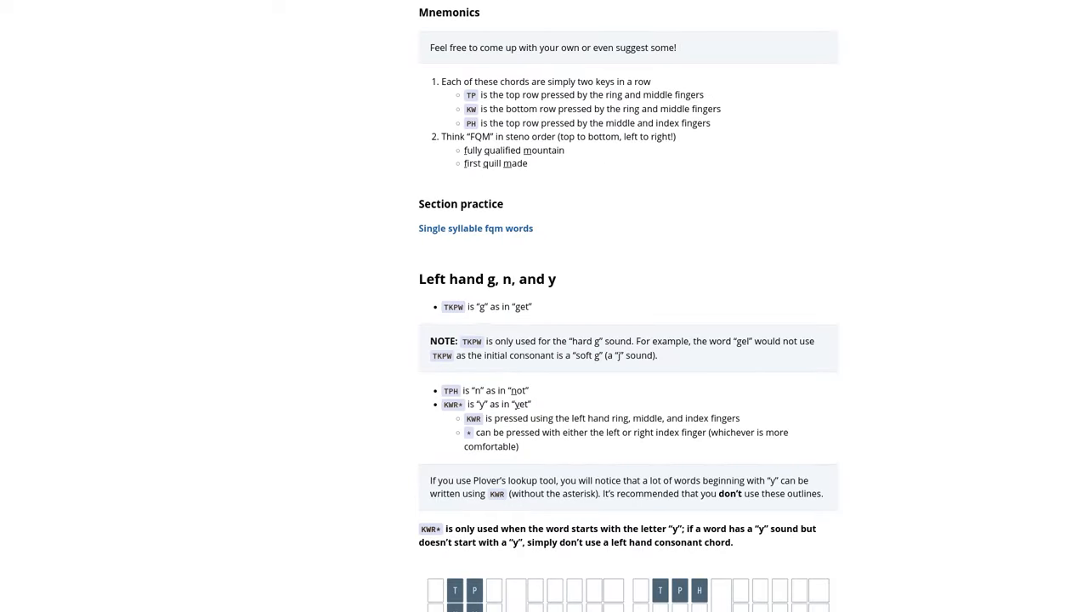
scroll(down, 3)
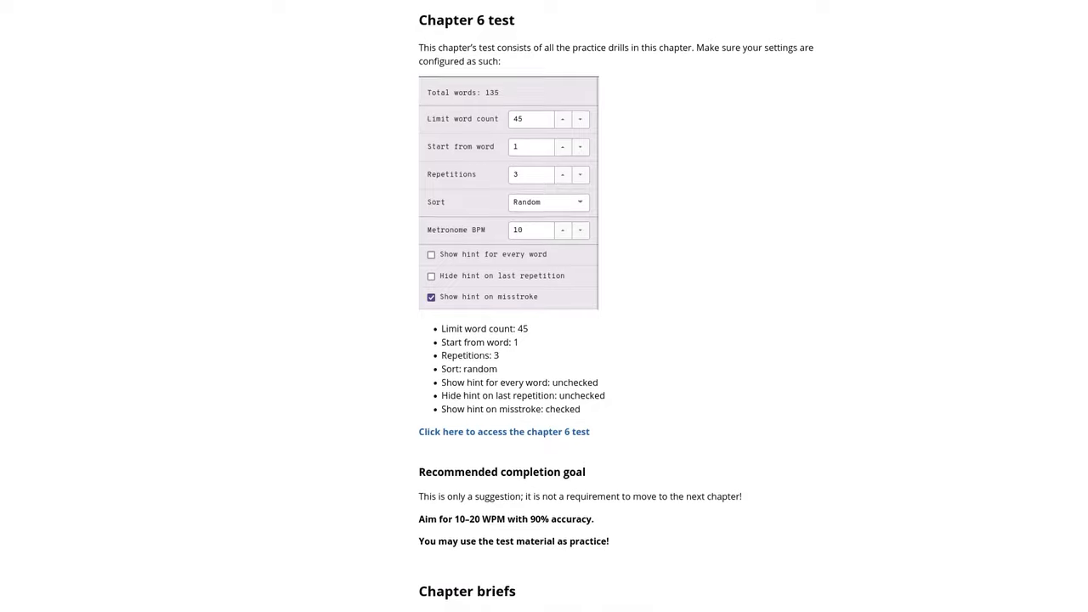
scroll(down, 3)
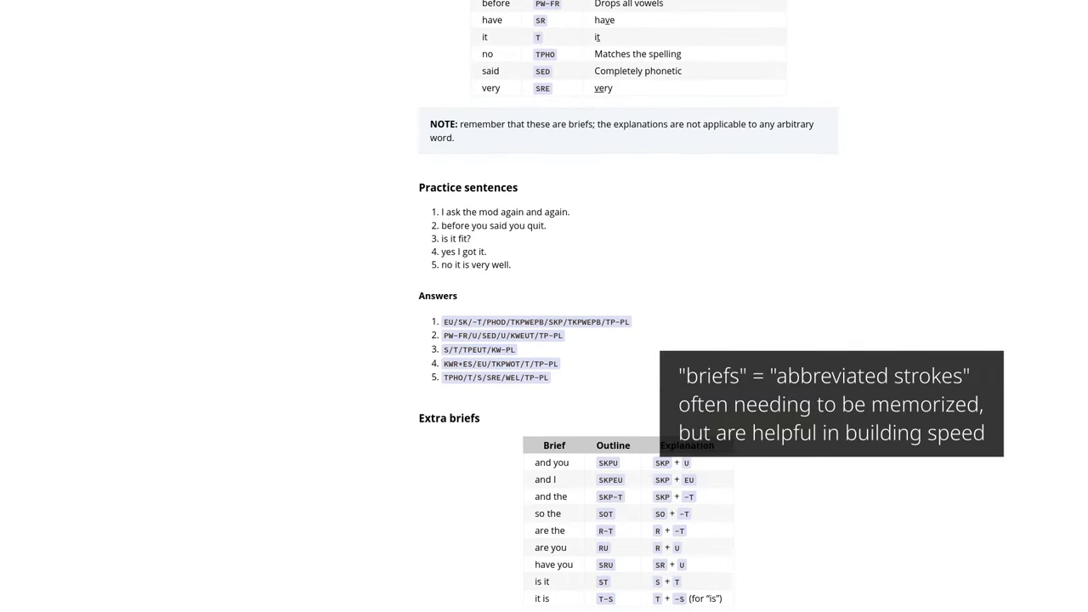
scroll(up, 3)
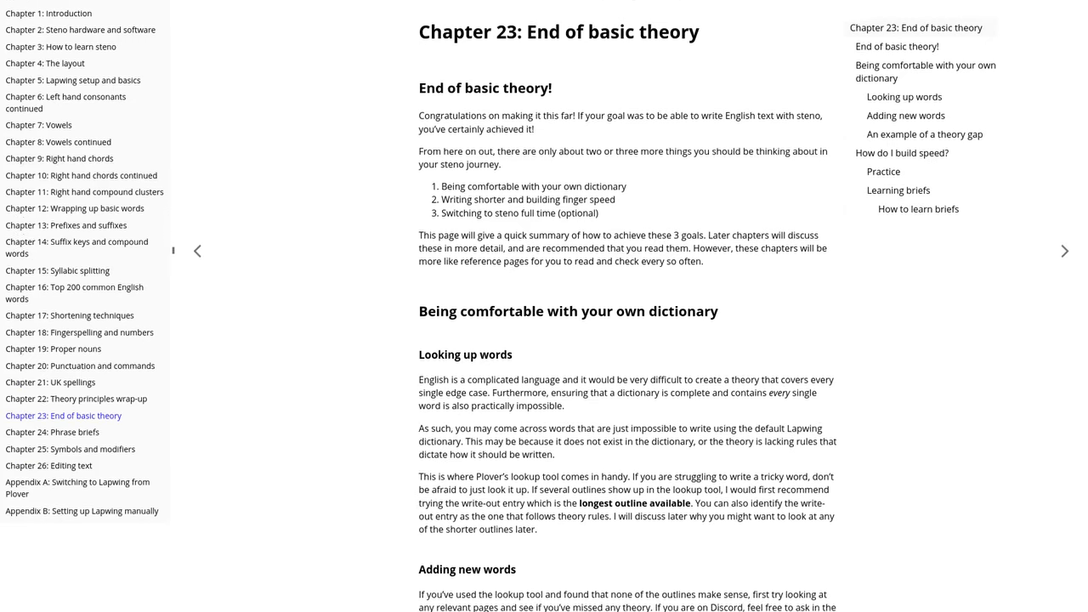
- Reach Chapter 23's speed practice and Learning briefs advice and follow a link
scroll(down, 3)
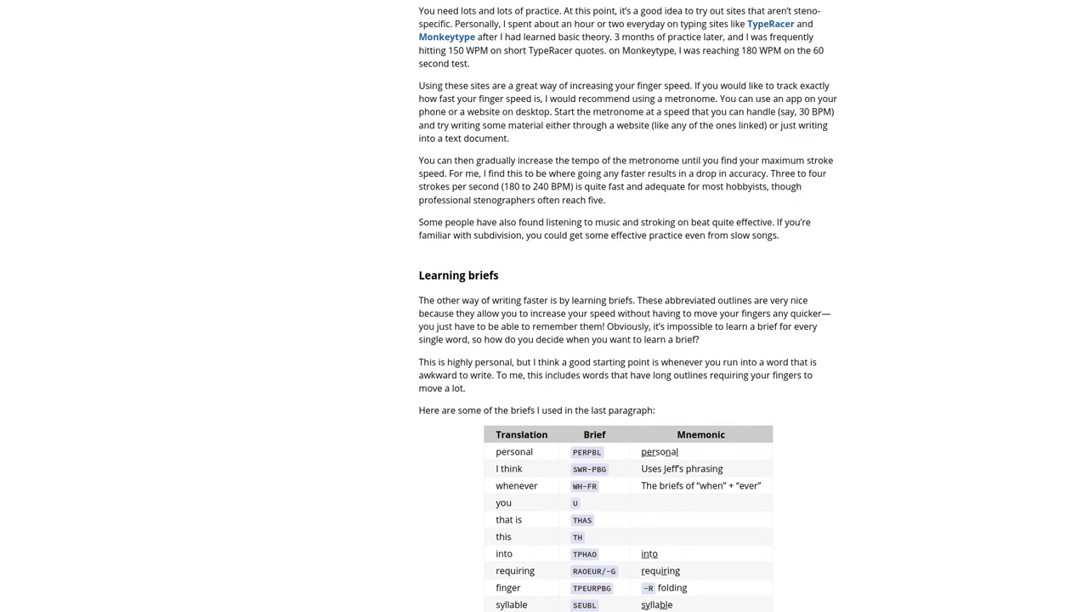
click(317, 166)
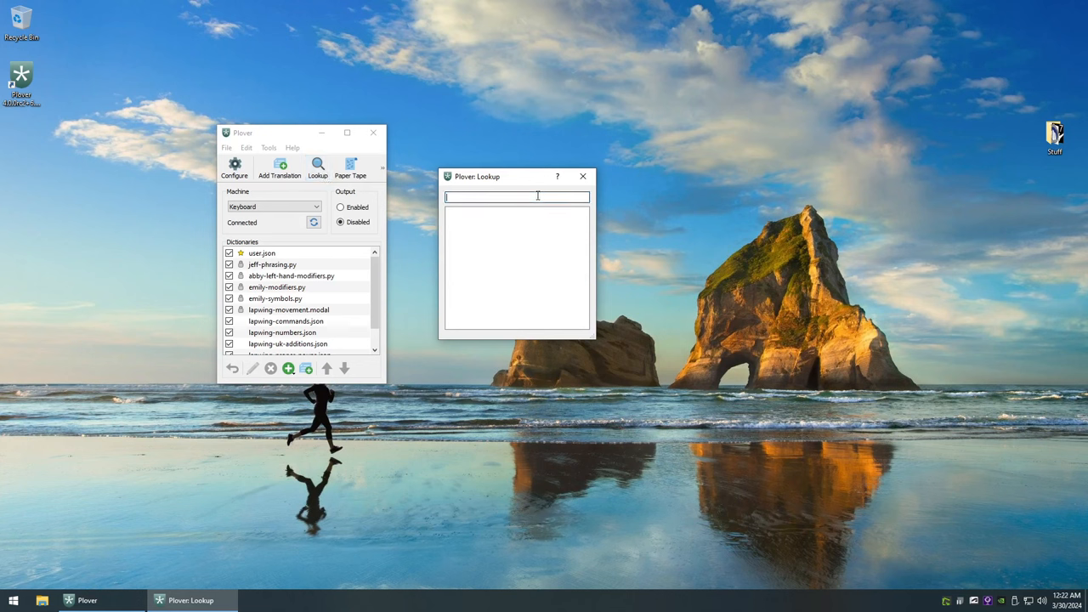
- Search 'conscientious' in the Plover Lookup window for its outline
text(conscientious)
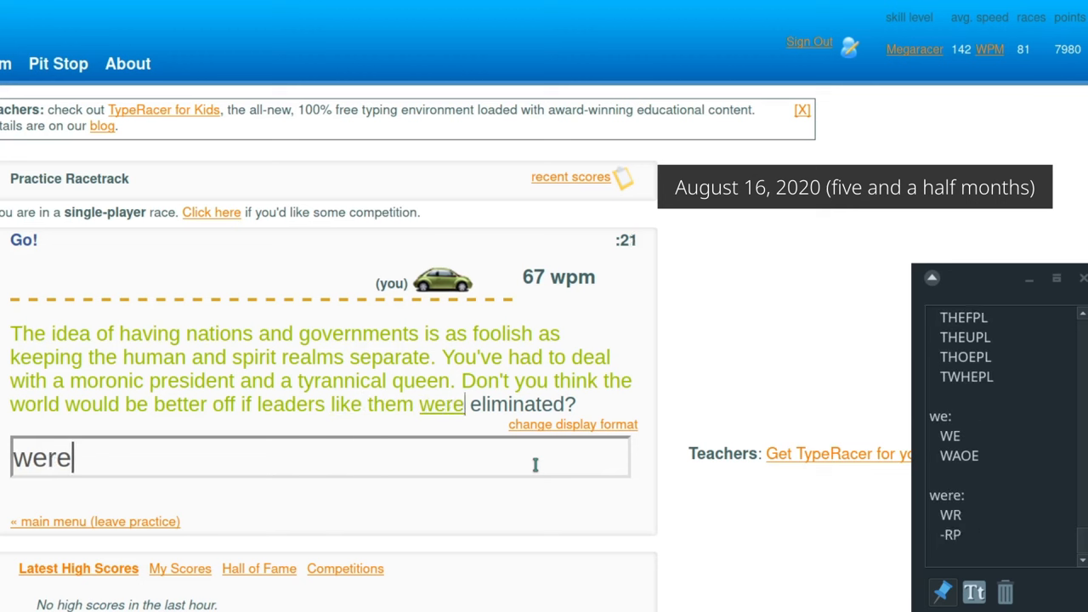
- Stroke the TypeRacer passage up to the word 'eliminated'
text(eeliminated)
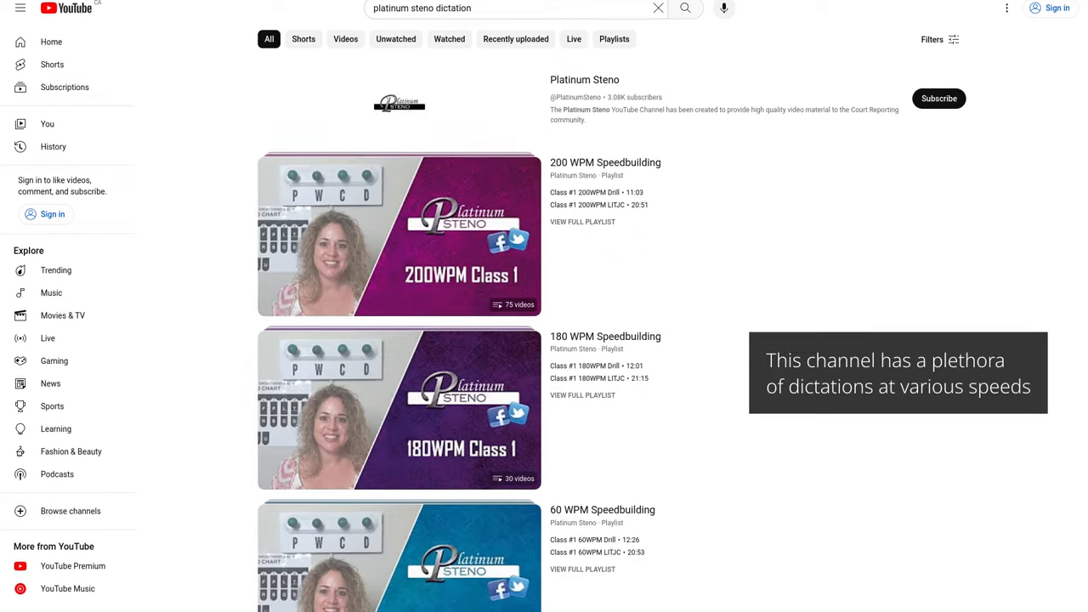
- Scroll the Platinum Steno speedbuilding playlists at 200, 180 and 60 WPM
scroll(down, 3)
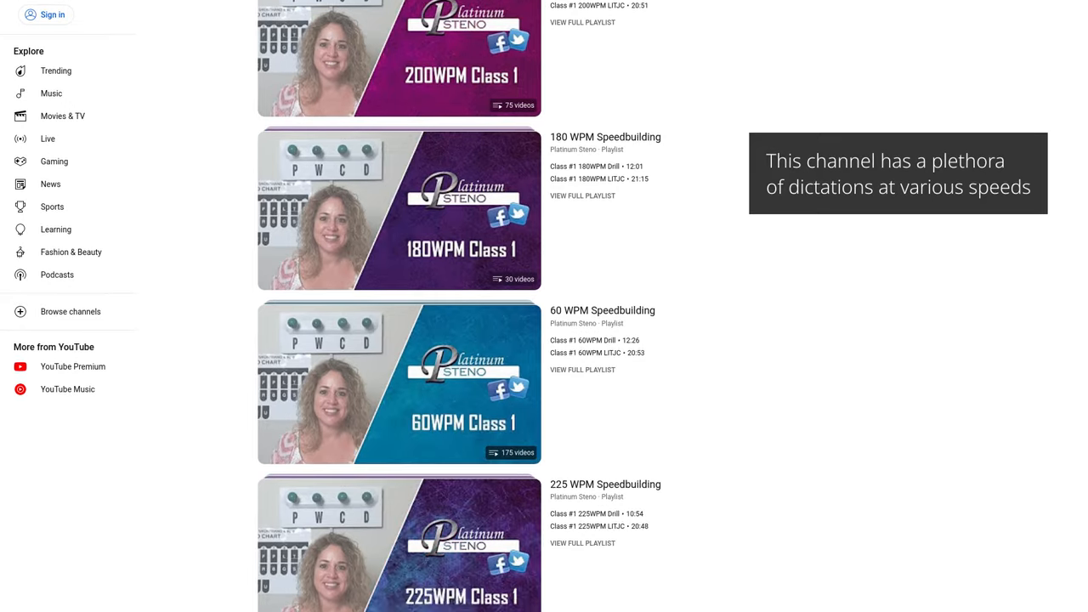
scroll(down, 3)
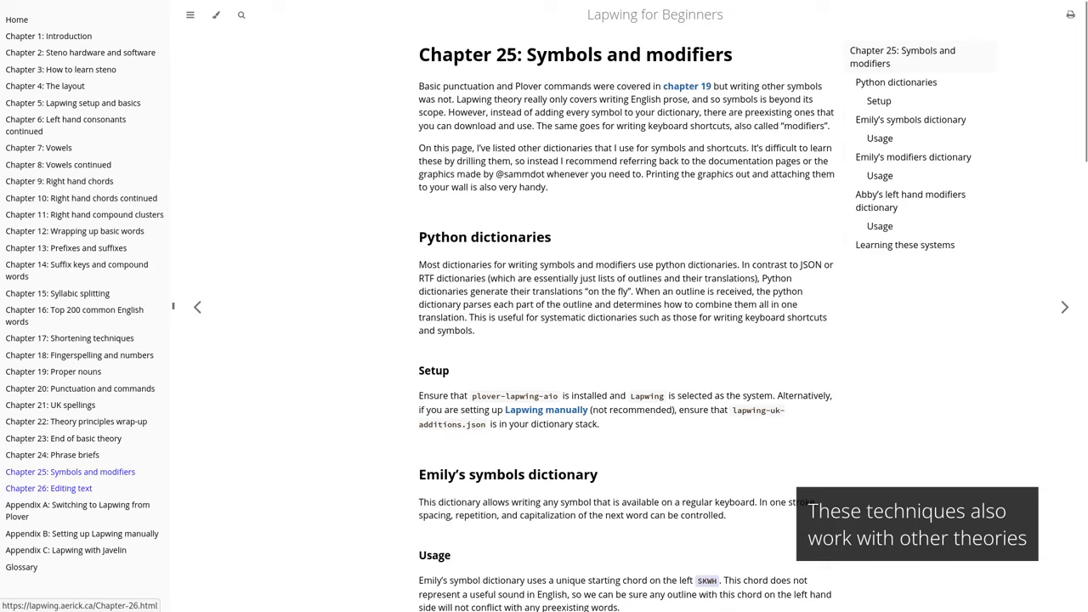
- Skim past Emily's modifiers dictionary and move on to Chapter 26: Editing text
scroll(down, 3)
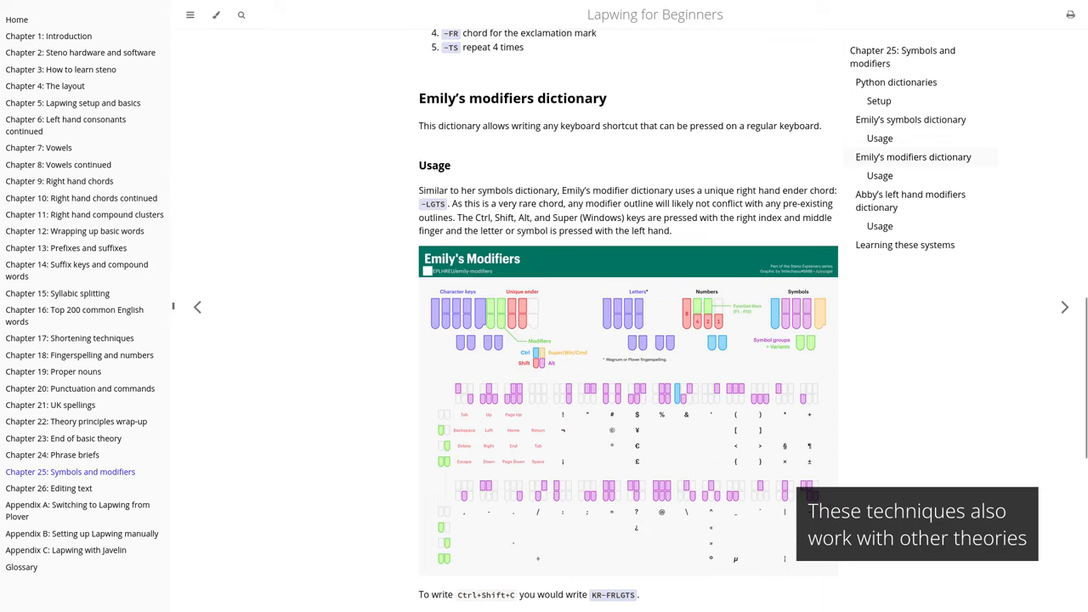
click(47, 488)
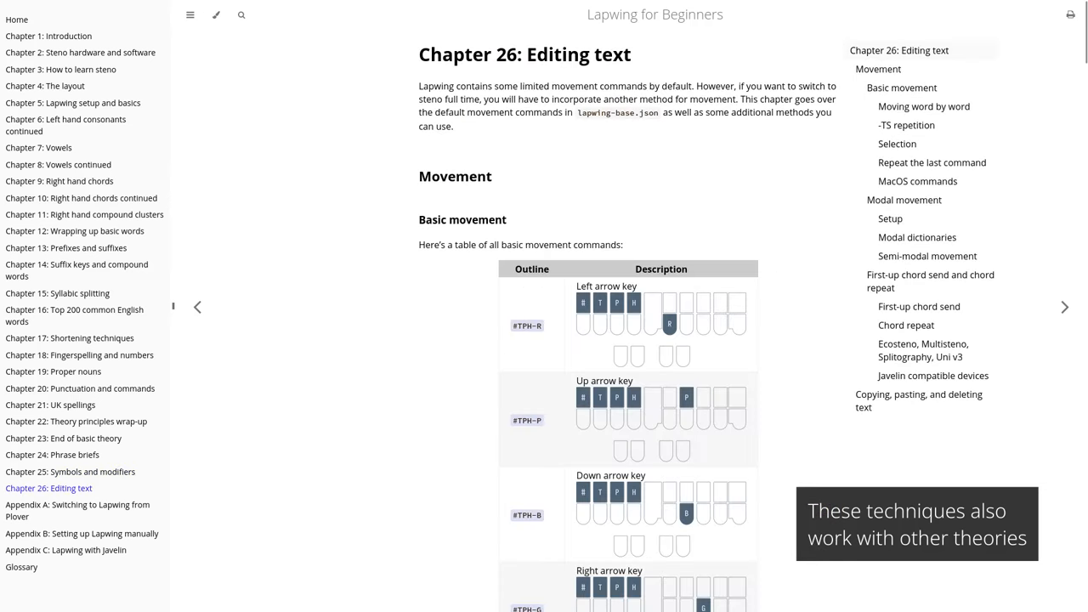